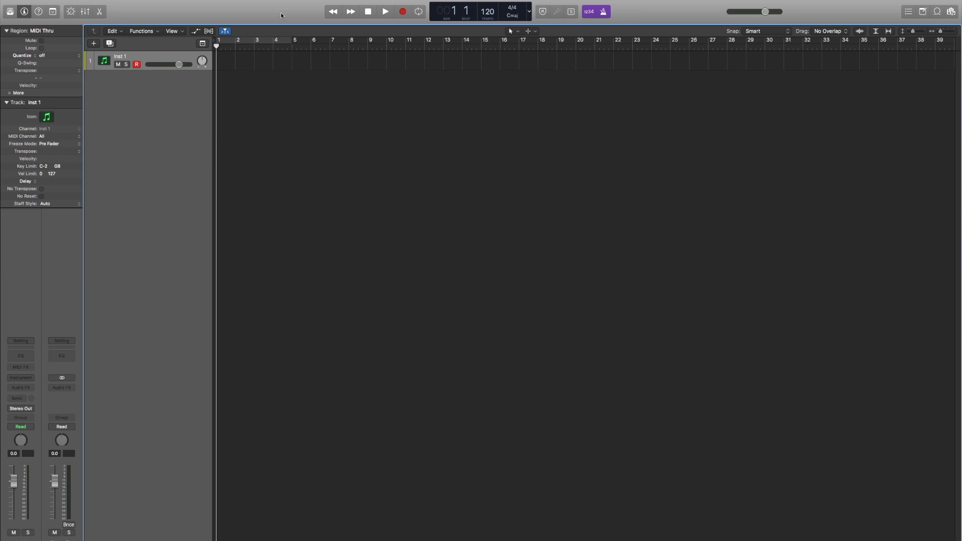
mouse_move(245, 20)
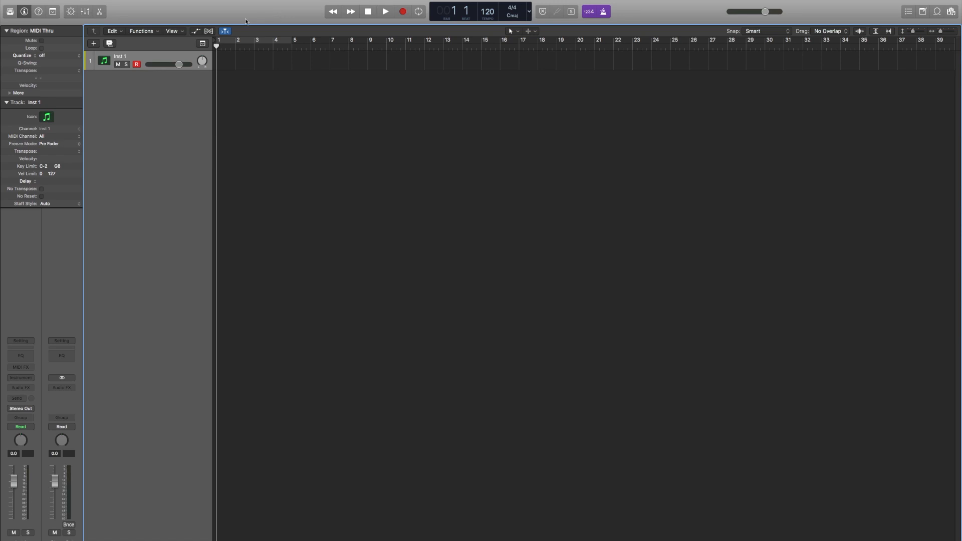
mouse_move(152, 51)
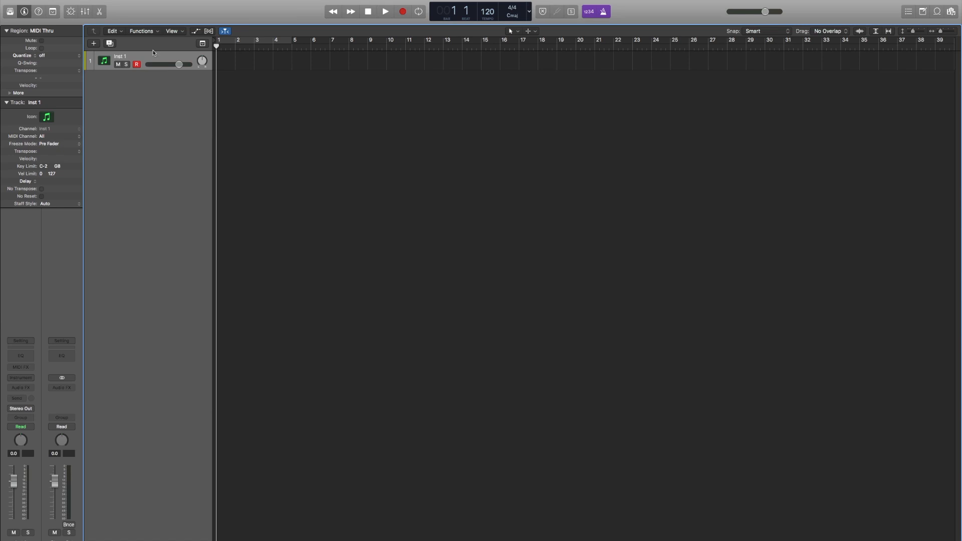
mouse_move(202, 43)
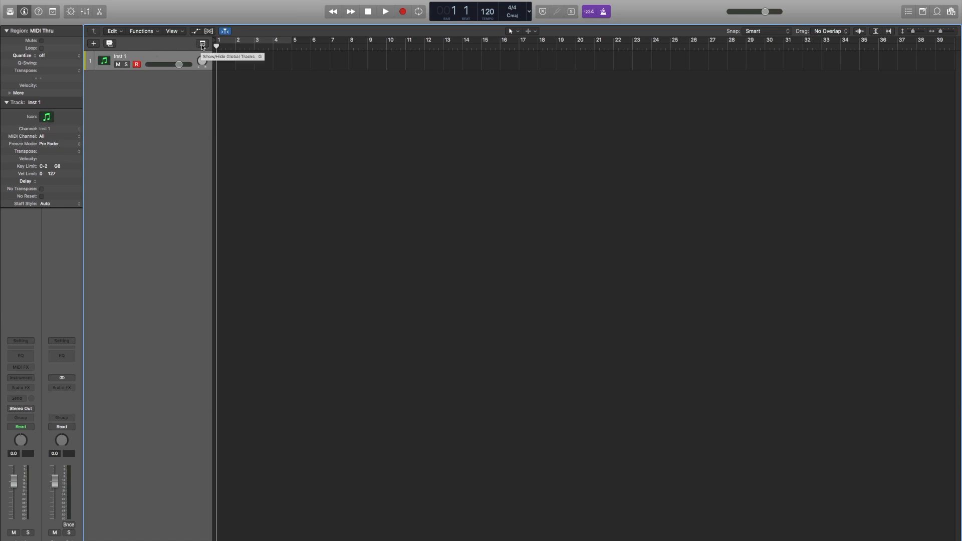
Show the global tracks, revealing the Signature track at 4/4 and Tempo at 120
left_click(202, 43)
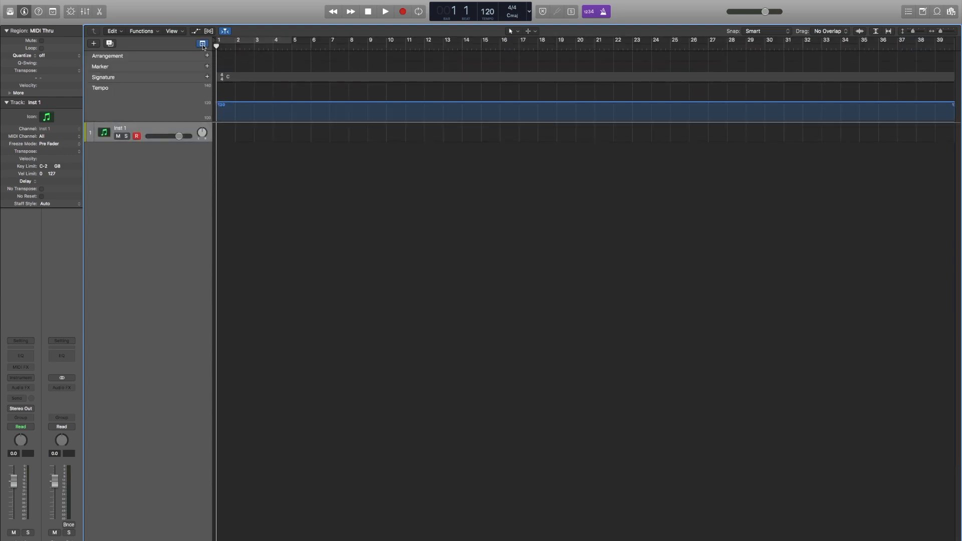
mouse_move(166, 55)
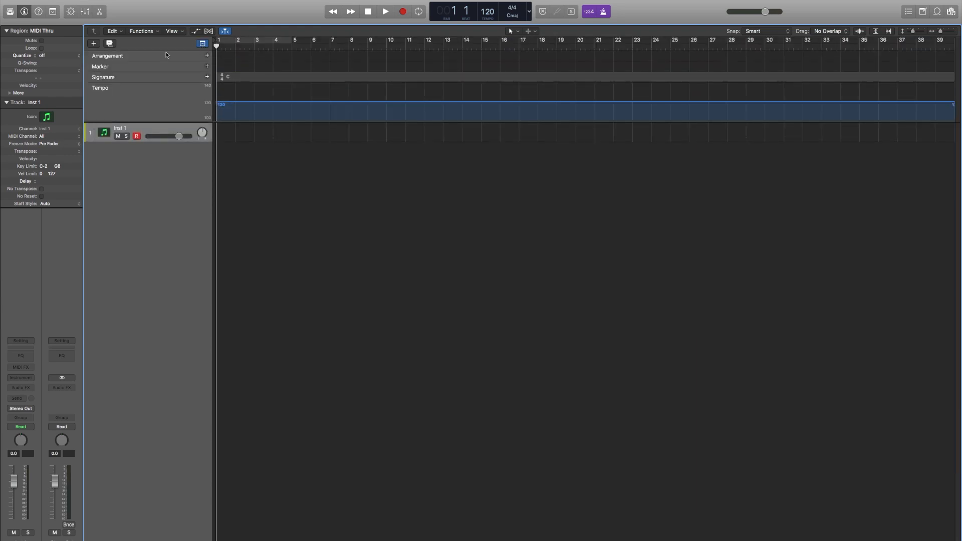
mouse_move(103, 80)
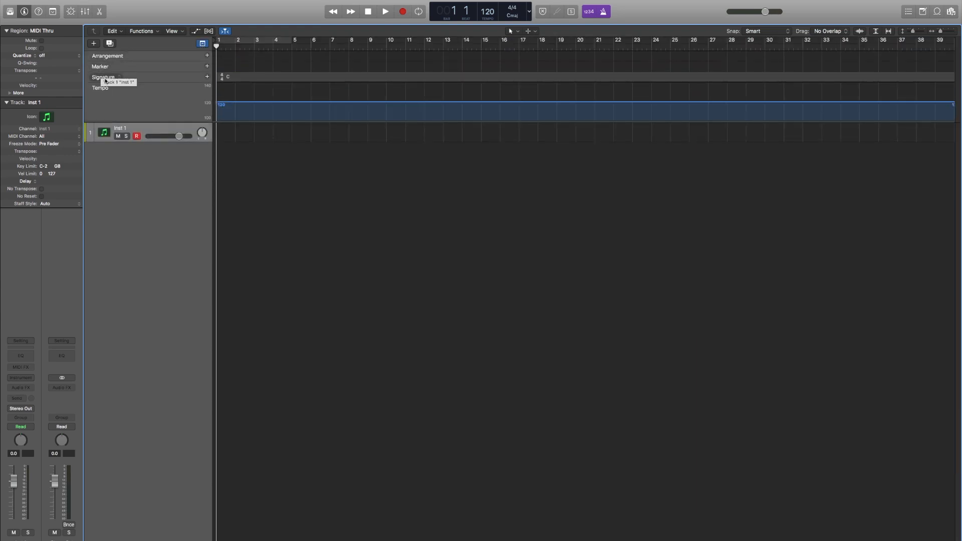
mouse_move(105, 91)
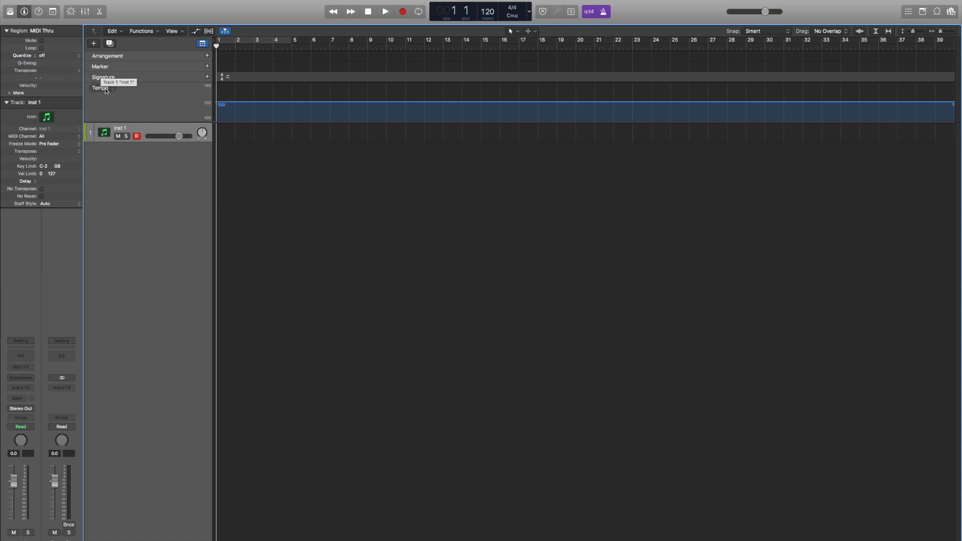
mouse_move(175, 85)
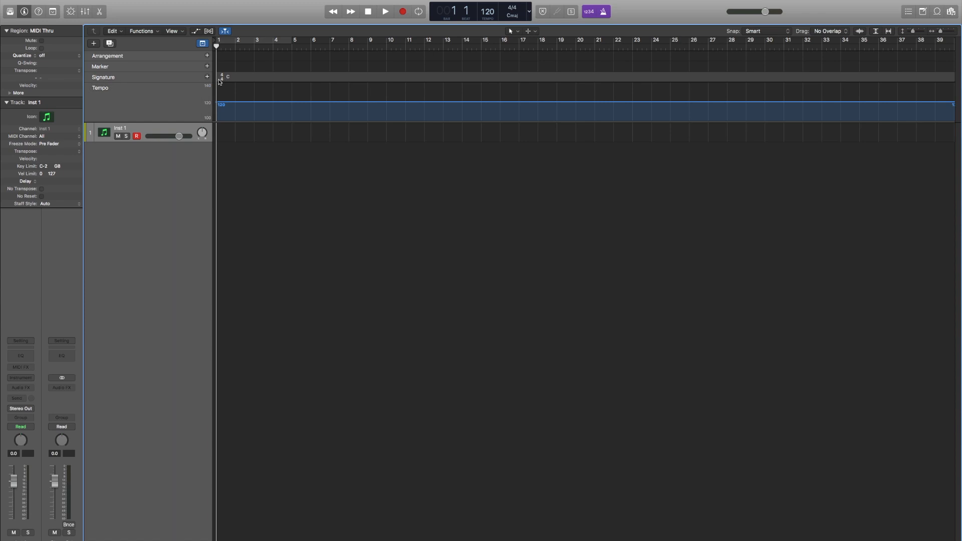
mouse_move(222, 80)
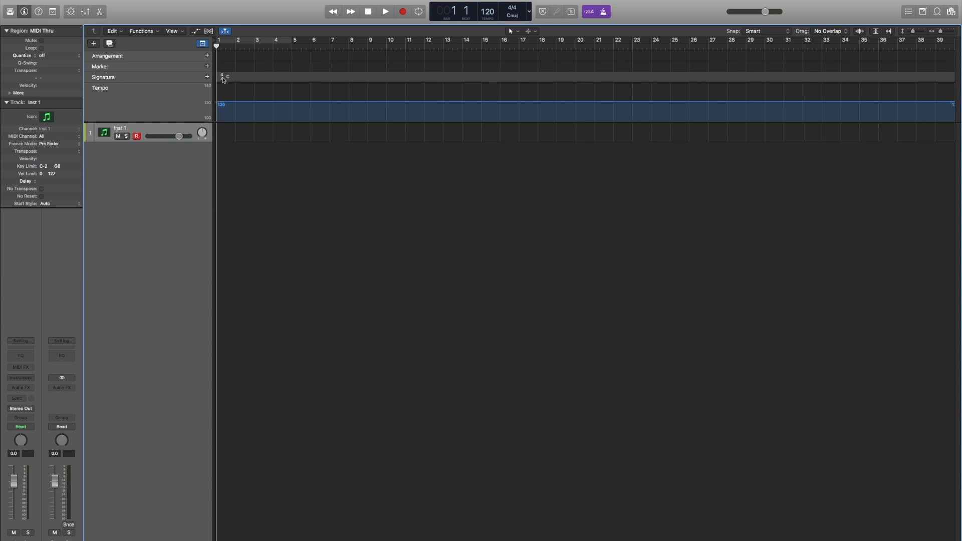
mouse_move(221, 80)
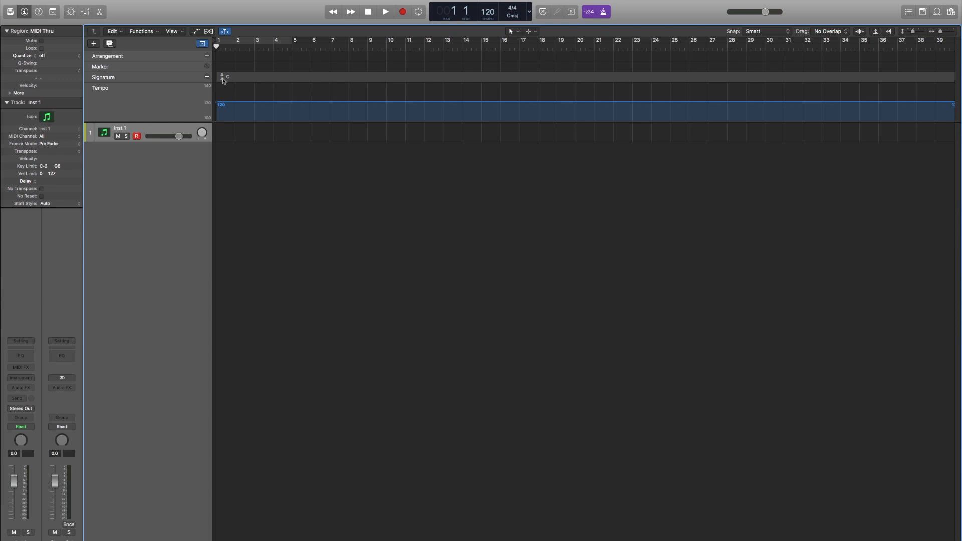
mouse_move(256, 67)
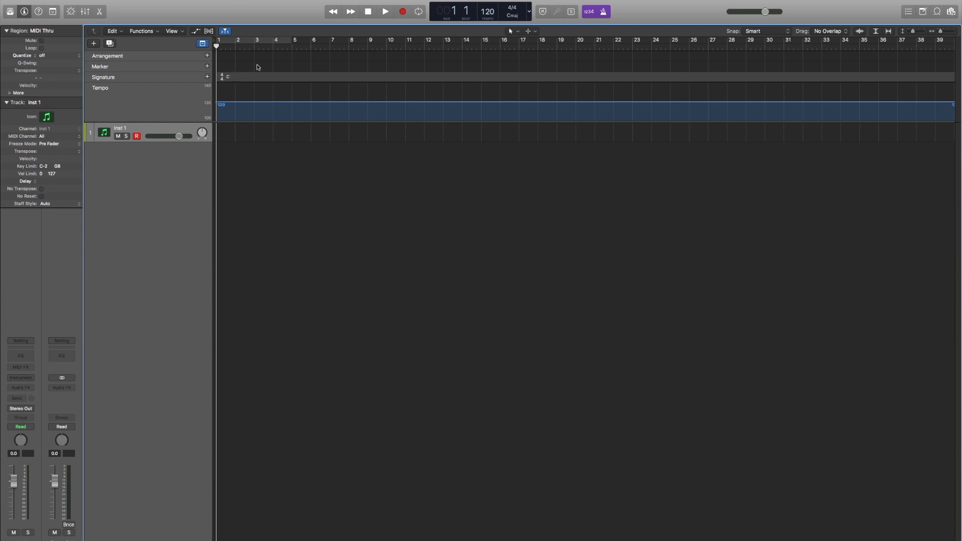
Insert a 3/4 time signature change at bar 8 on the Signature track
left_click(274, 47)
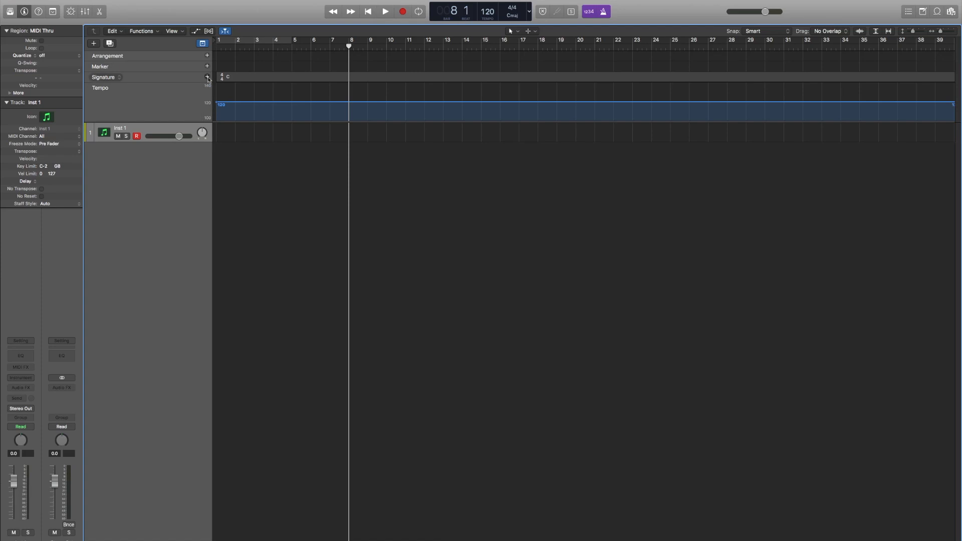
mouse_move(208, 78)
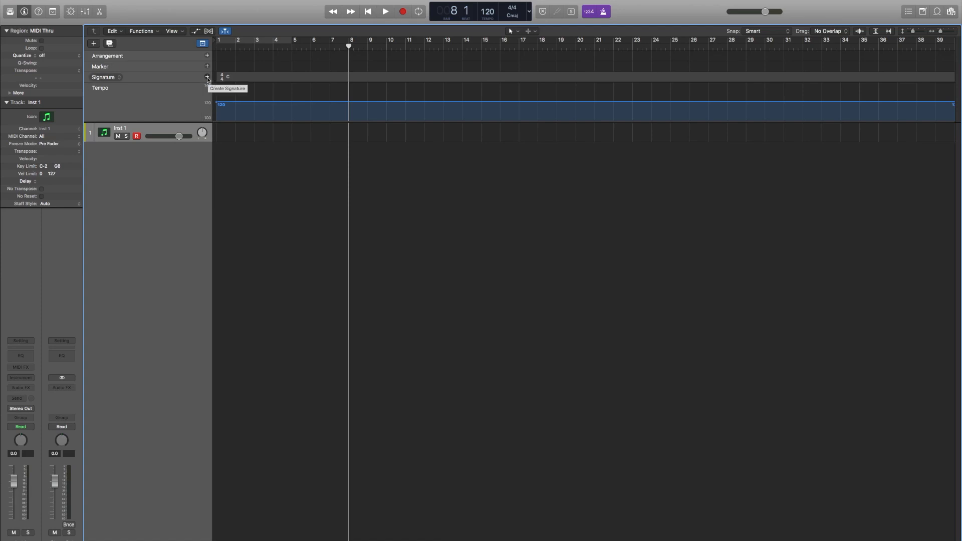
left_click(207, 77)
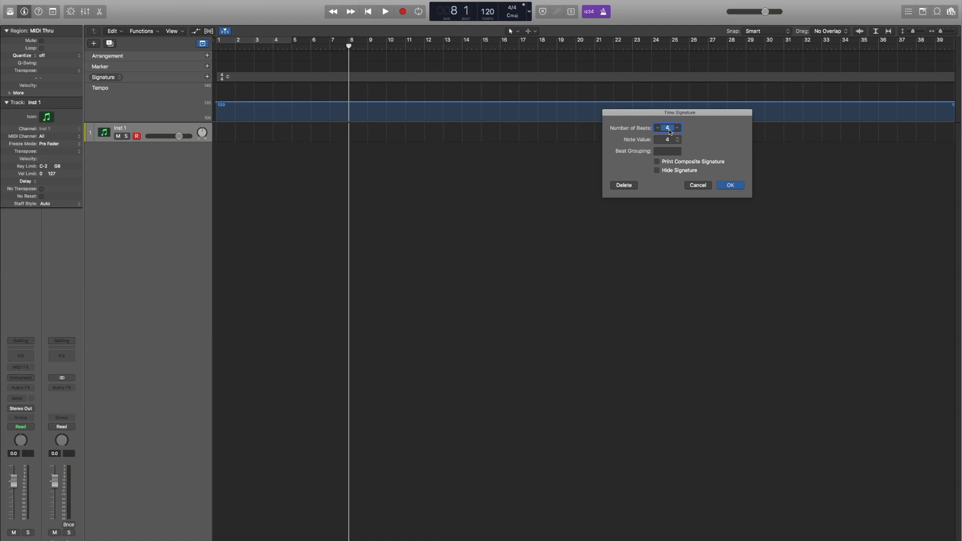
left_click(658, 127)
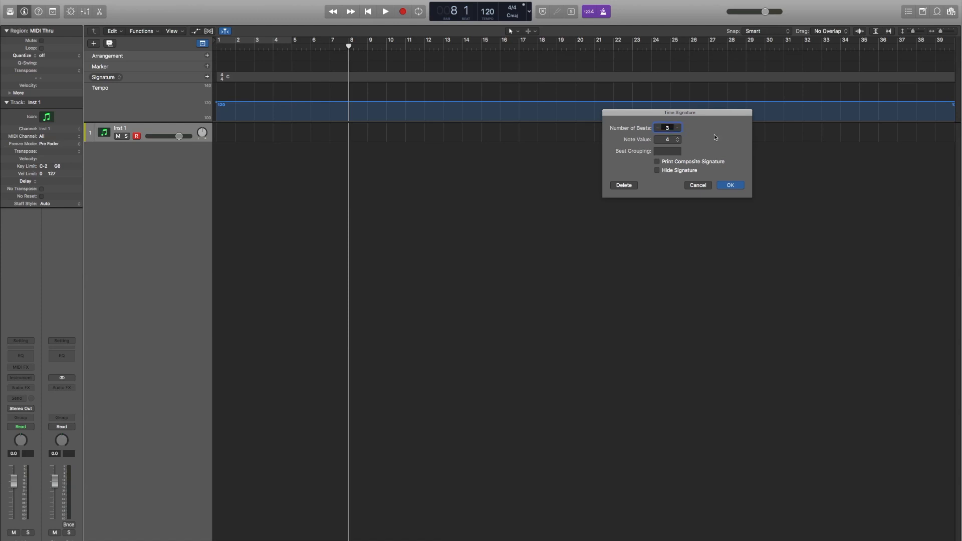
left_click(729, 185)
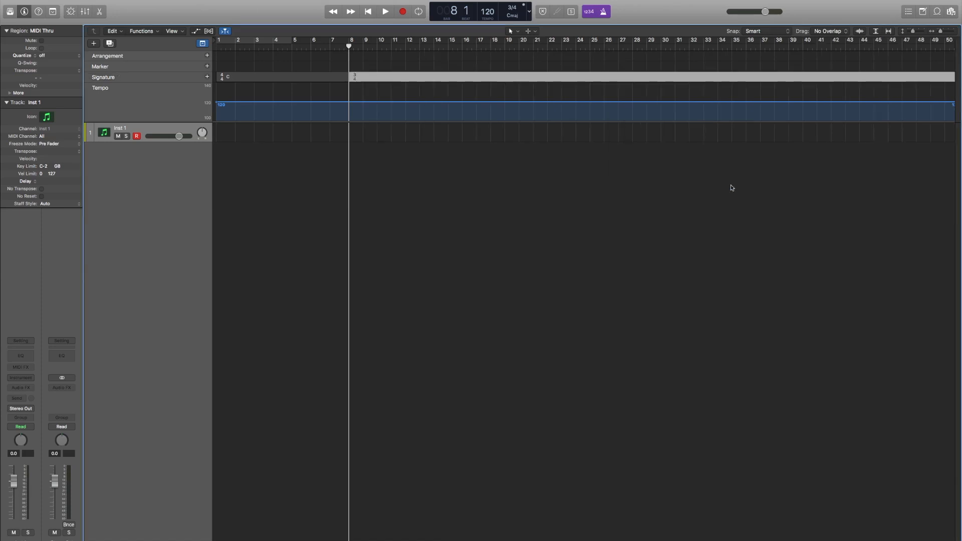
mouse_move(394, 80)
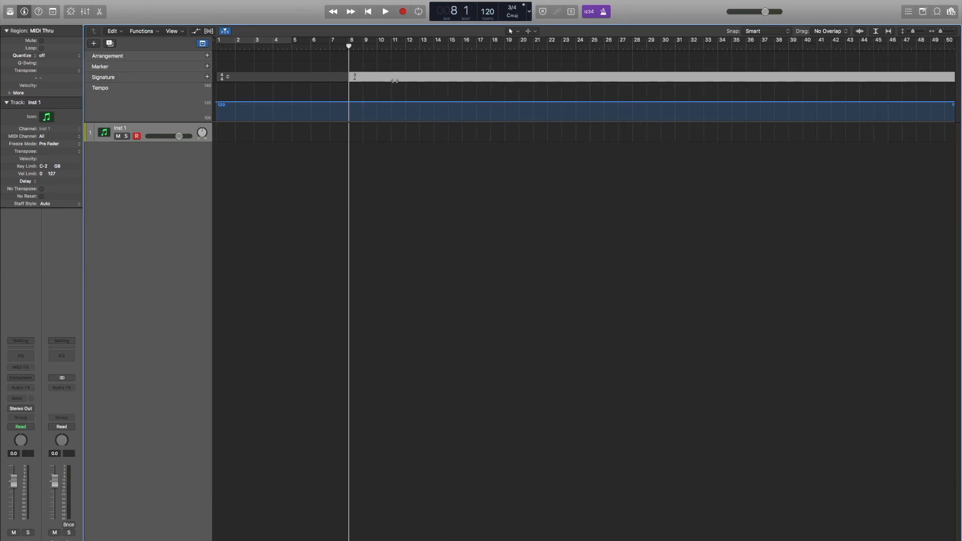
mouse_move(459, 57)
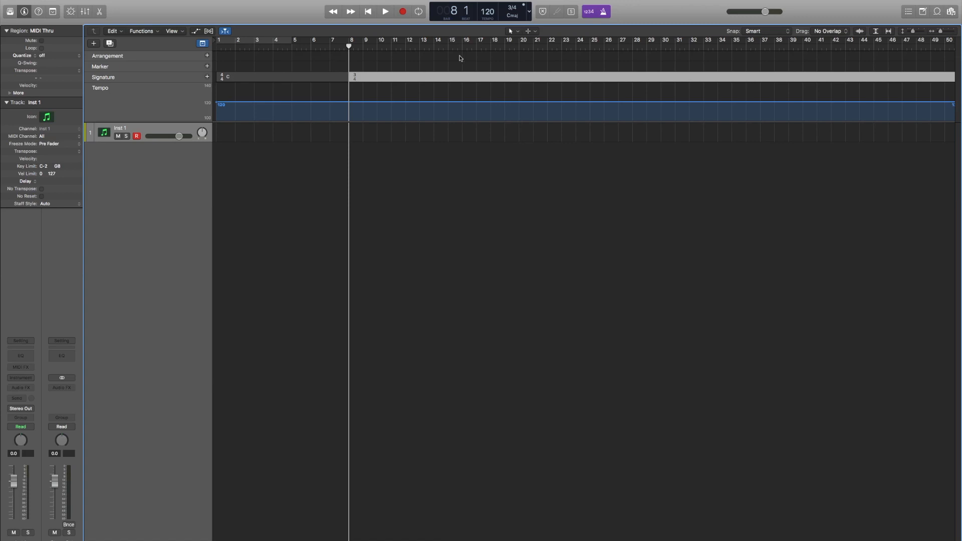
Insert a 6/8 time signature change at bar 16 on the Signature track
left_click(465, 46)
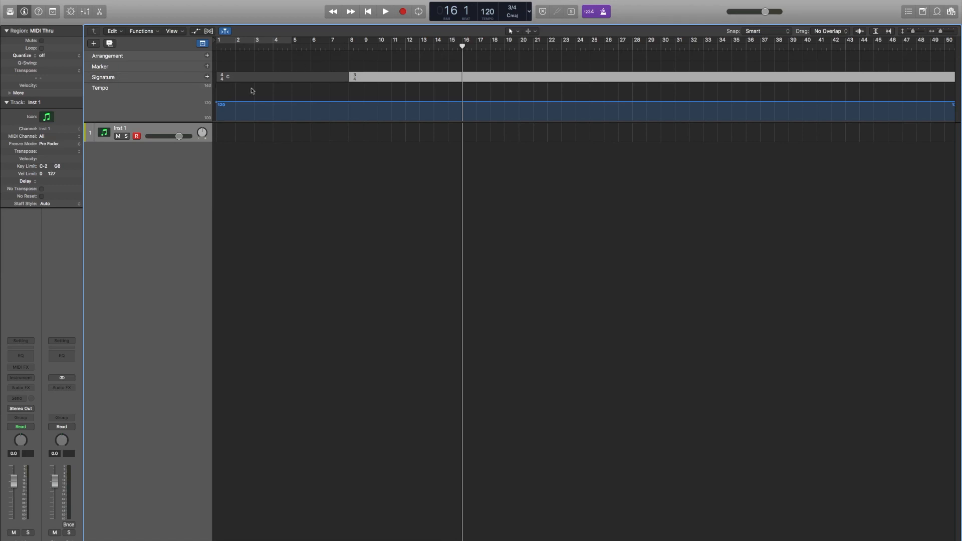
mouse_move(301, 87)
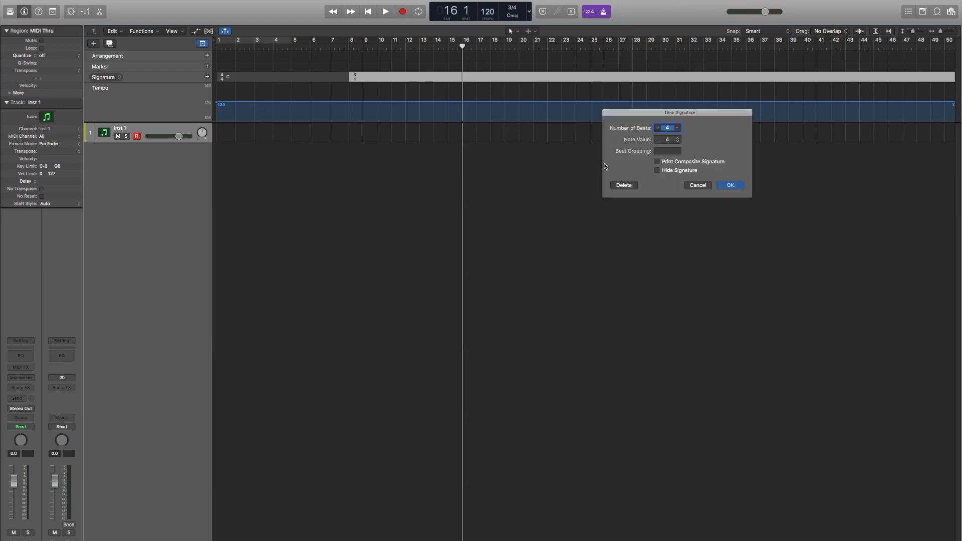
left_click(667, 139)
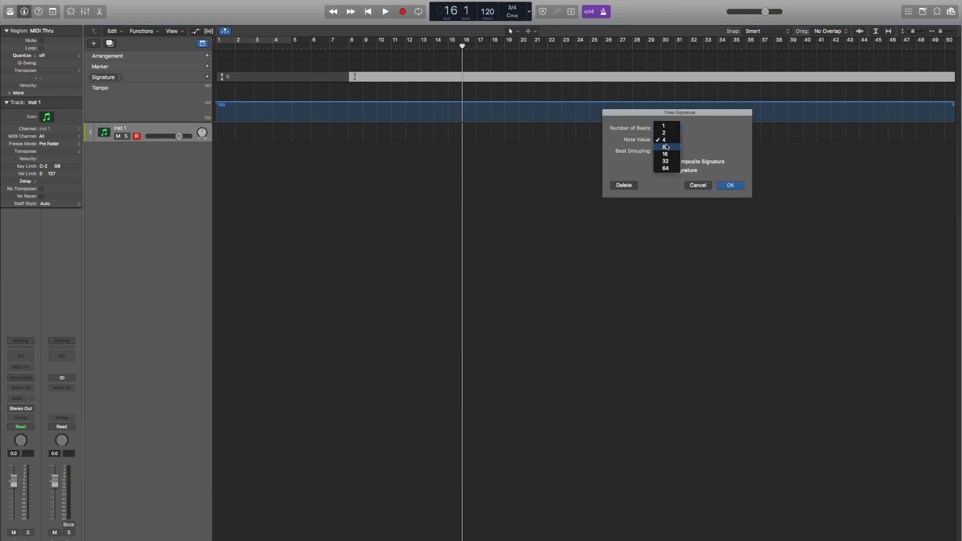
left_click(664, 146)
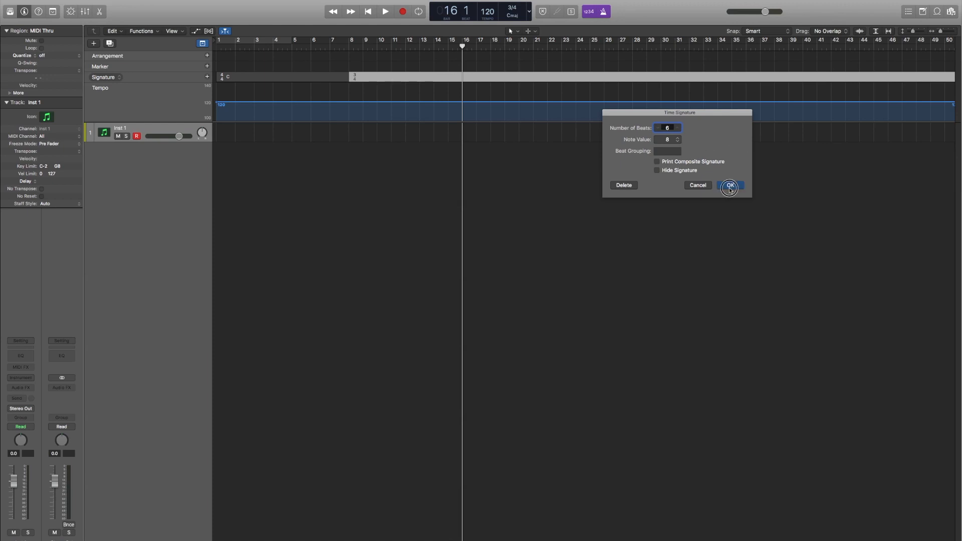
left_click(729, 185)
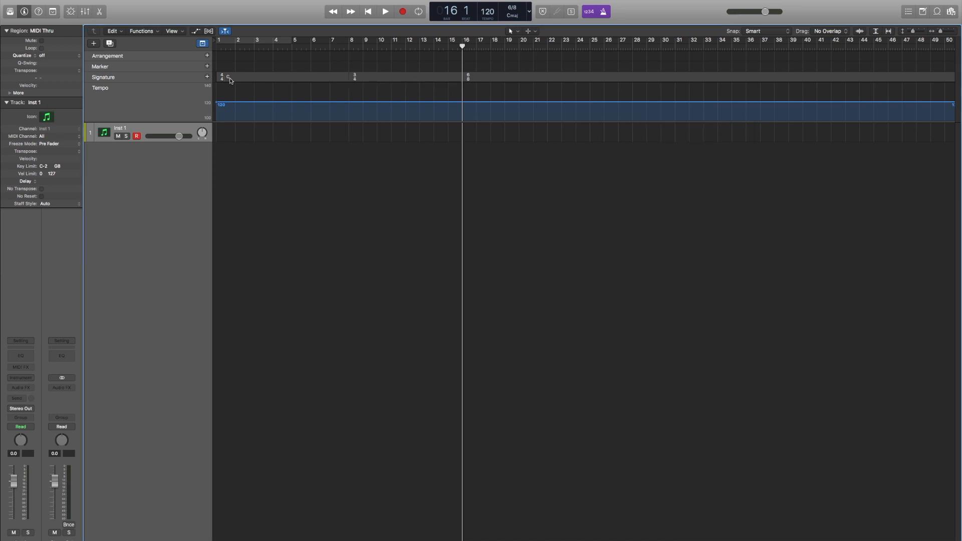
left_click(385, 11)
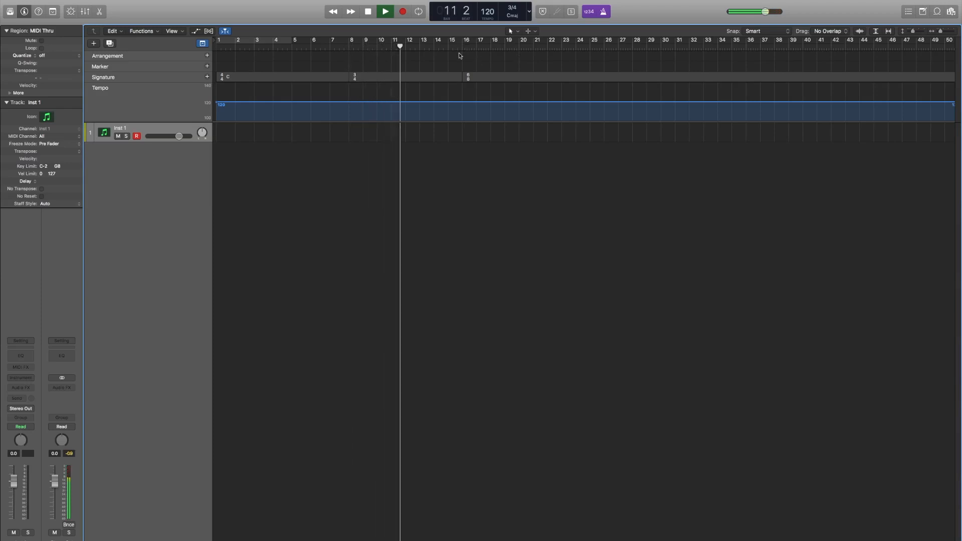
left_click(367, 11)
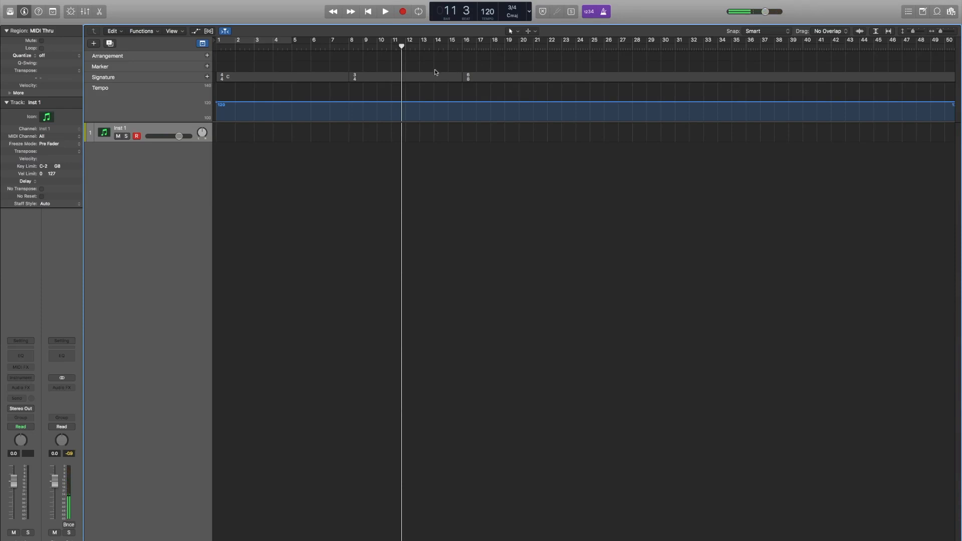